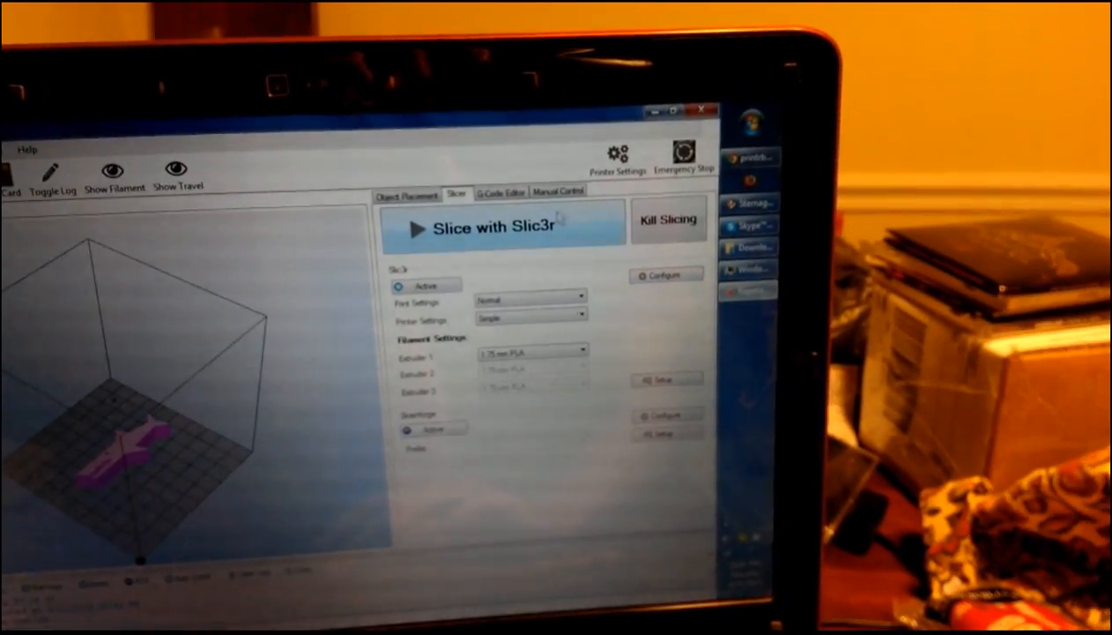
Step: Show the Manual Control panel with jog, extruder, heated bed and fan controls
click(557, 190)
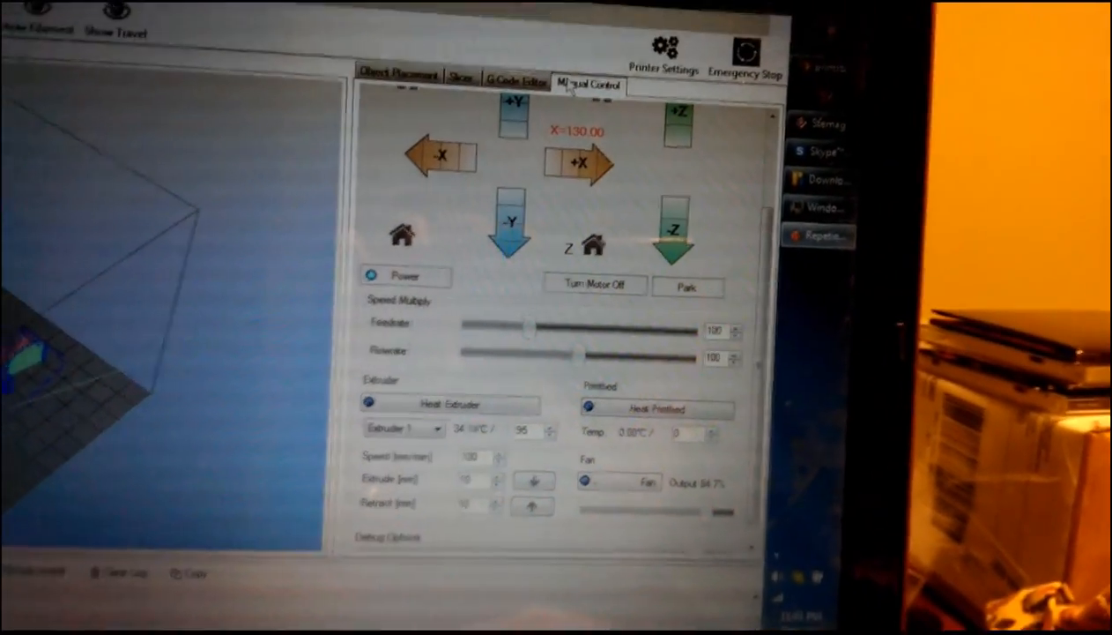